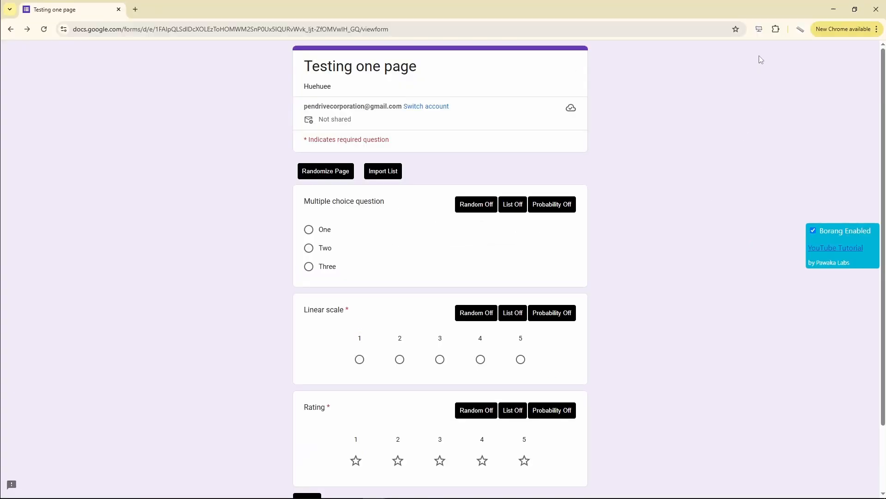
# Turn on answer probabilities for the multiple choice question.
pyautogui.click(759, 29)
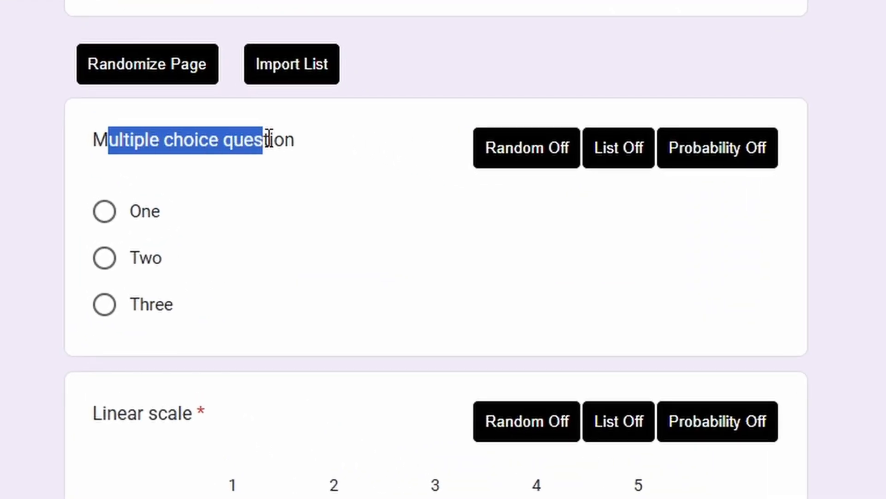
pyautogui.scroll(-3)
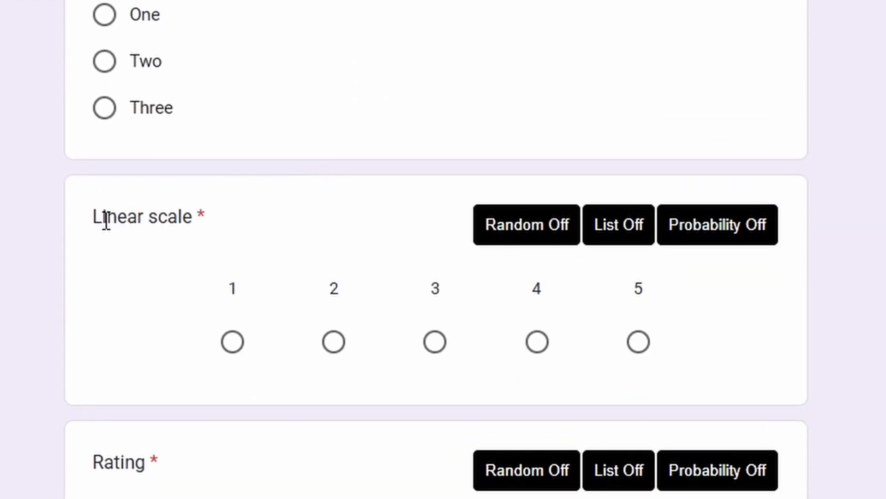
pyautogui.scroll(-3)
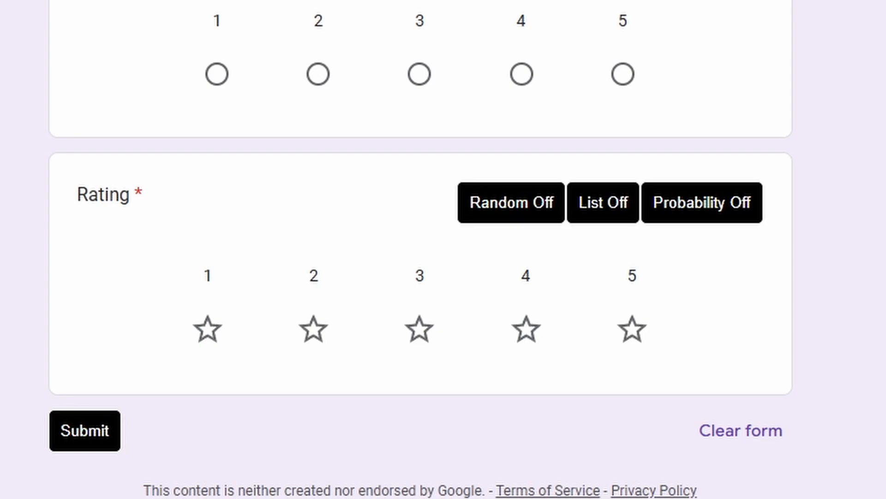
pyautogui.doubleClick(104, 195)
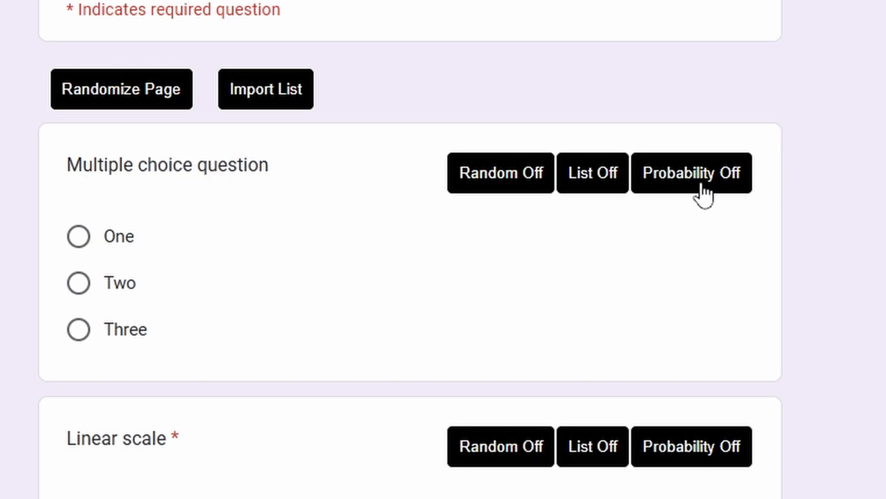
pyautogui.moveTo(707, 186)
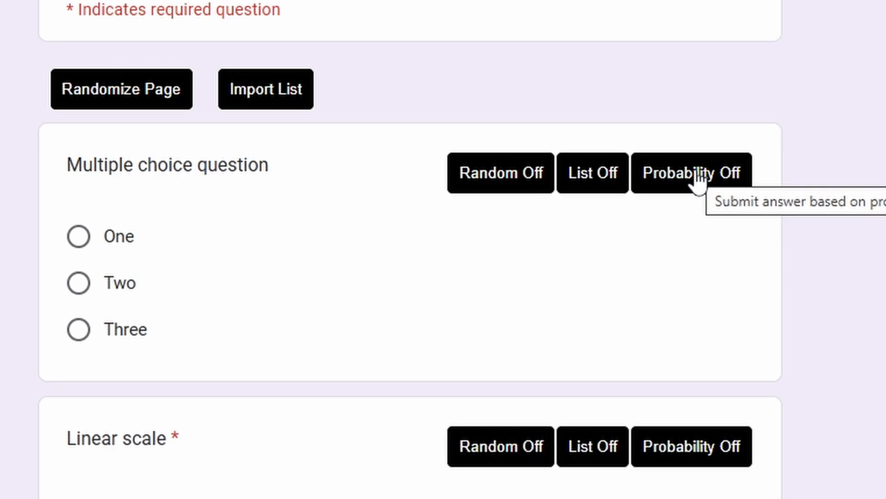
pyautogui.click(692, 173)
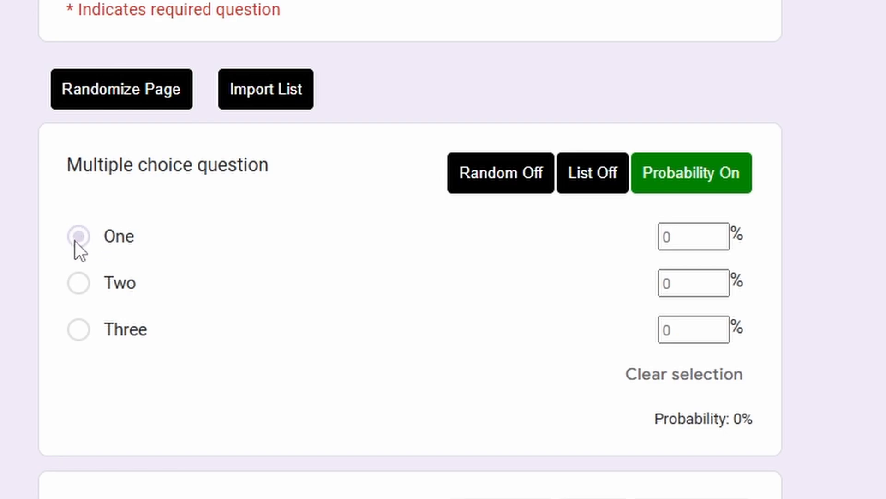
pyautogui.click(78, 237)
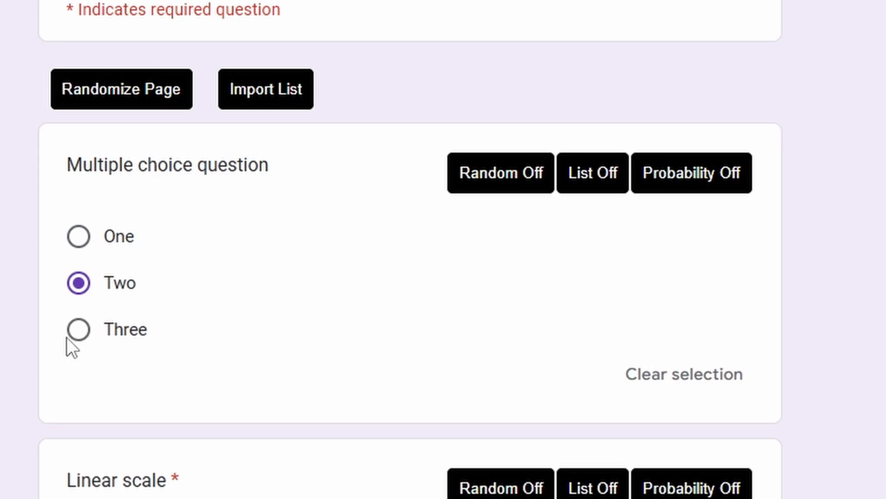
pyautogui.click(692, 172)
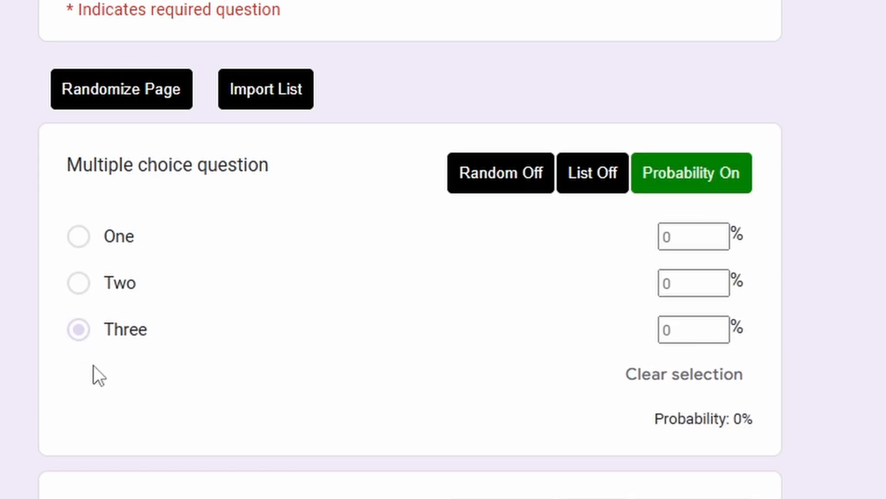
pyautogui.moveTo(844, 298)
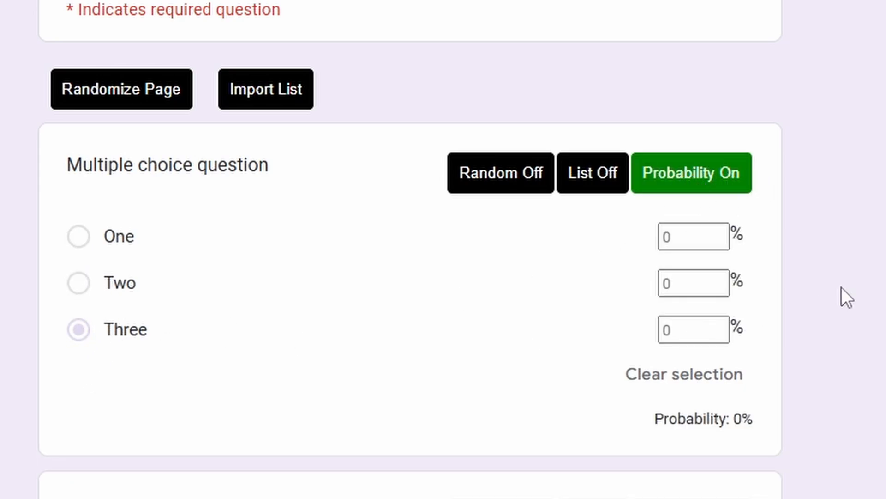
# Enter probabilities of 80% for One, 9% for Two and 11% for Three.
pyautogui.click(688, 236)
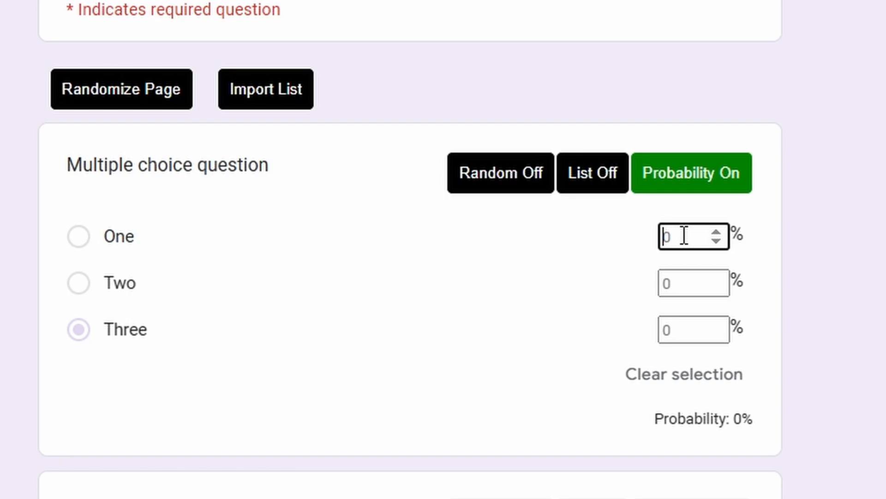
pyautogui.write('80')
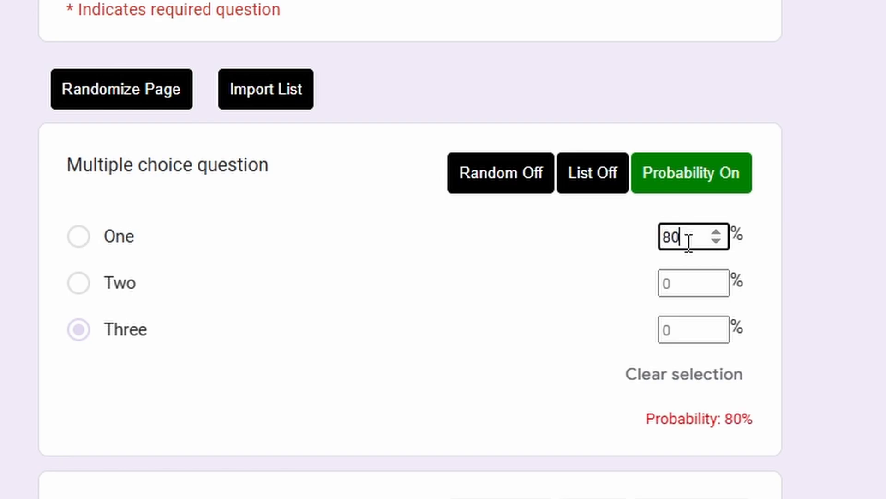
pyautogui.click(694, 283)
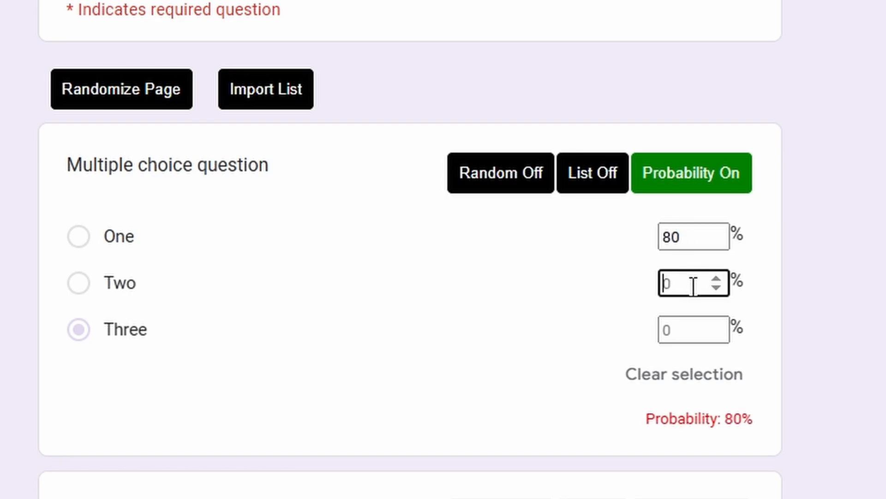
pyautogui.write('5')
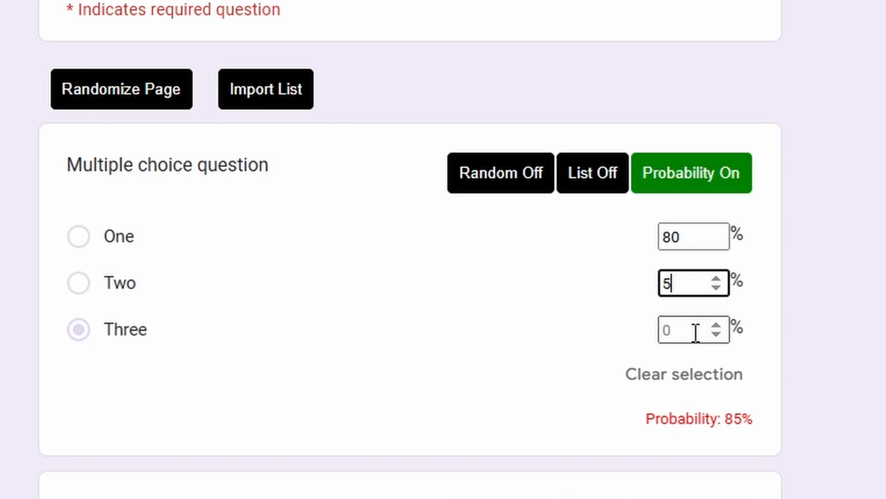
pyautogui.write('5')
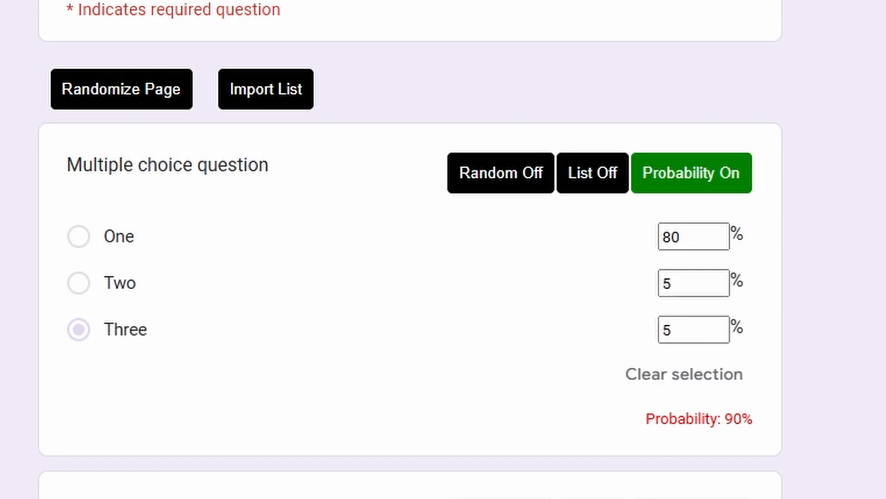
pyautogui.doubleClick(735, 420)
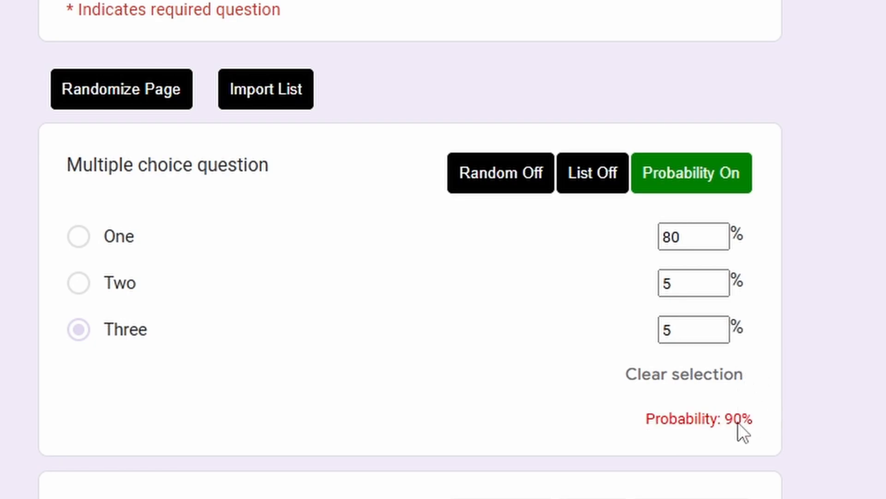
pyautogui.moveTo(749, 370)
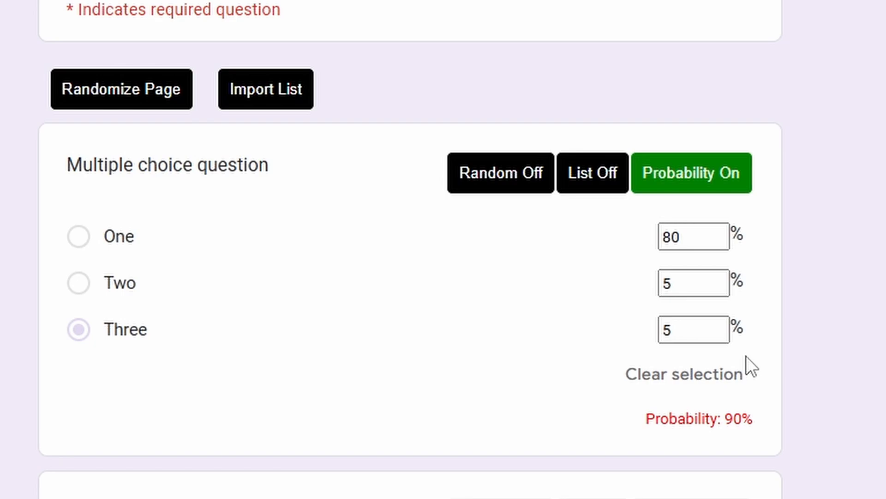
pyautogui.moveTo(716, 290)
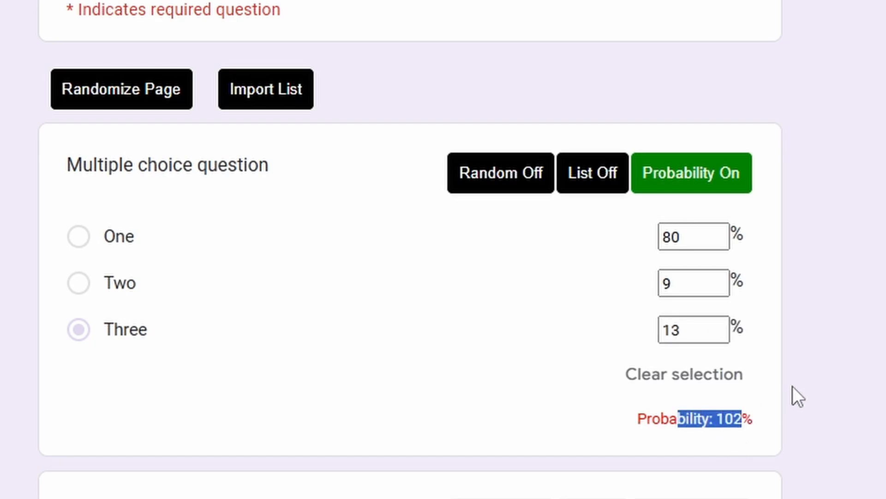
pyautogui.write('11')
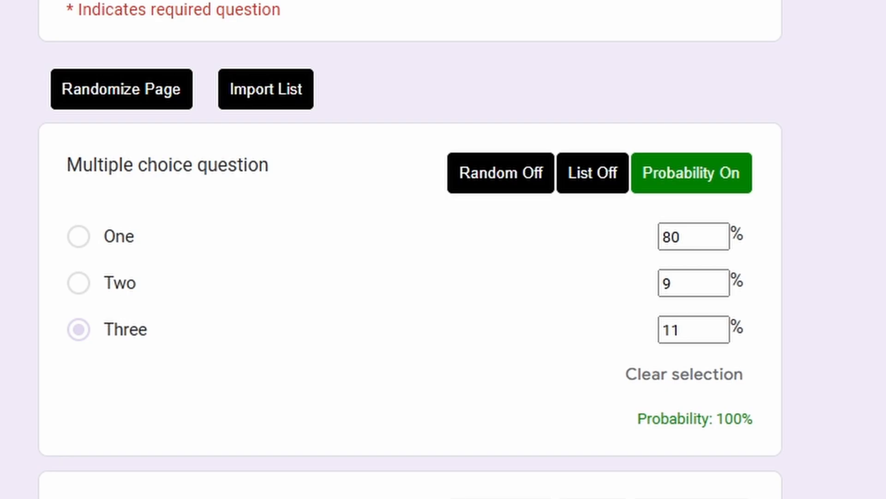
# Enable Linear scale probabilities, entering 99% for value 1 and 1% for value 4.
pyautogui.scroll(-3)
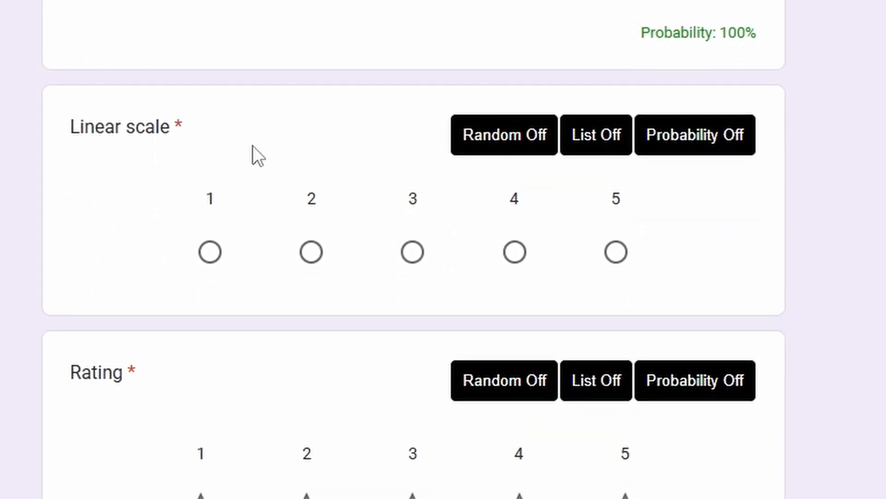
pyautogui.click(695, 135)
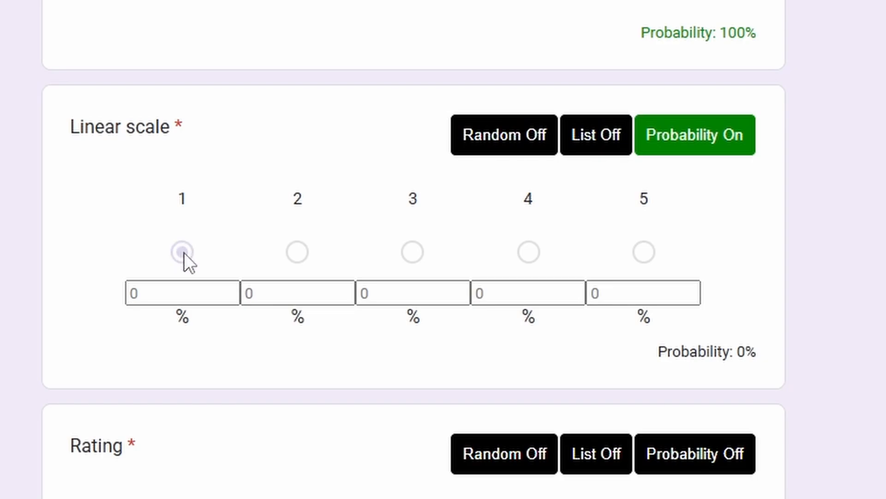
pyautogui.click(180, 293)
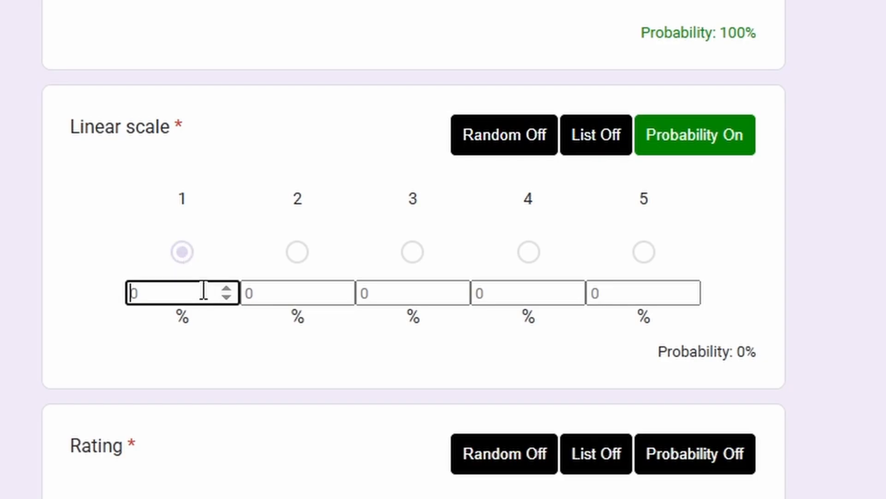
pyautogui.write('99')
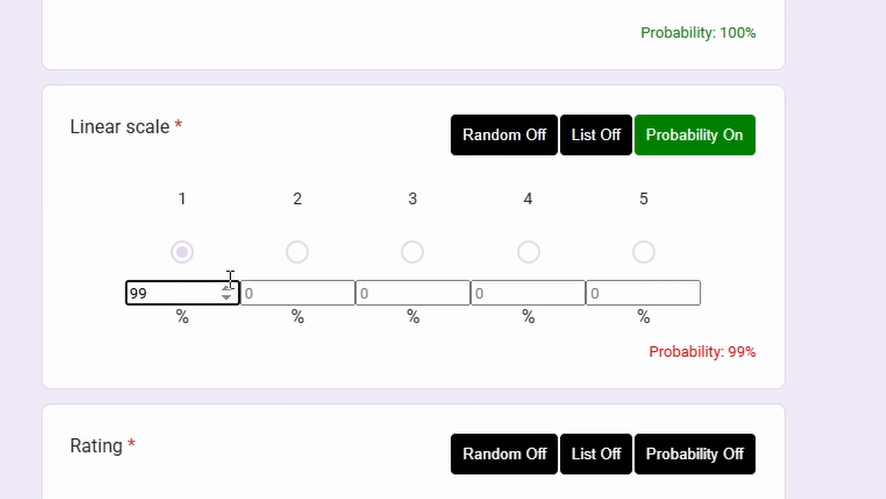
pyautogui.write('1')
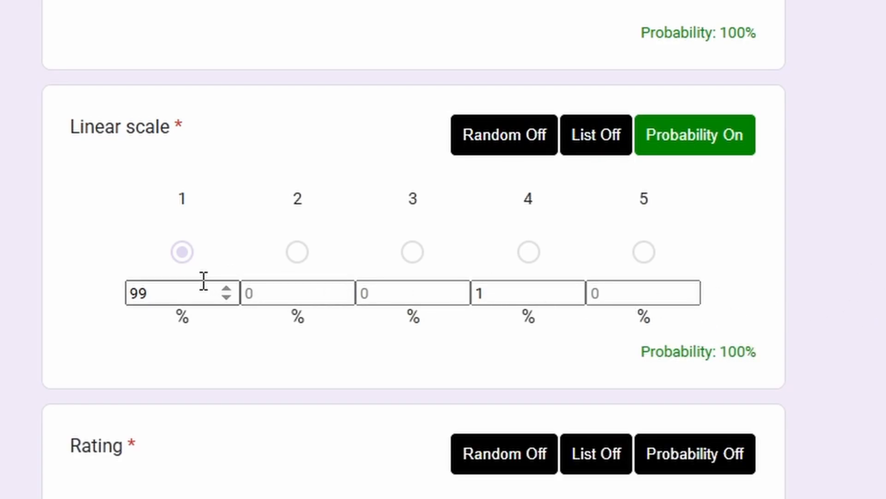
# Enable Rating probabilities and enter 46, 26, 18, 3 and 7 percent for ratings 1–5.
pyautogui.scroll(-3)
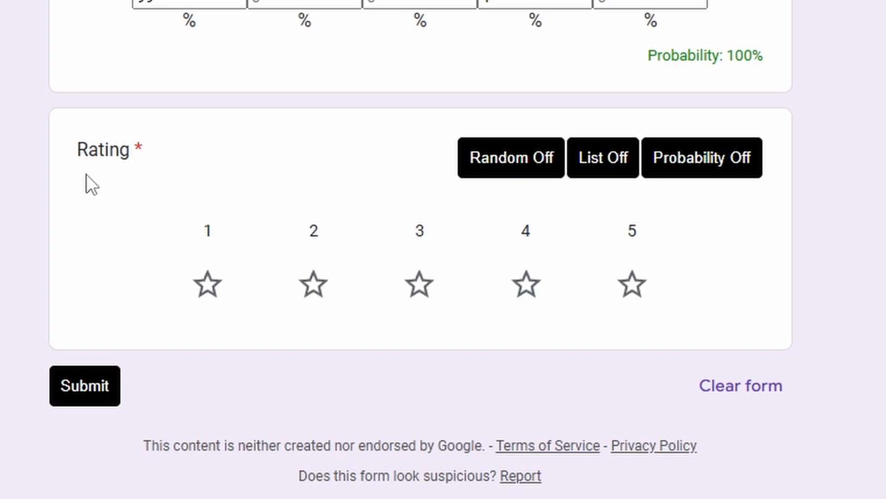
pyautogui.click(702, 157)
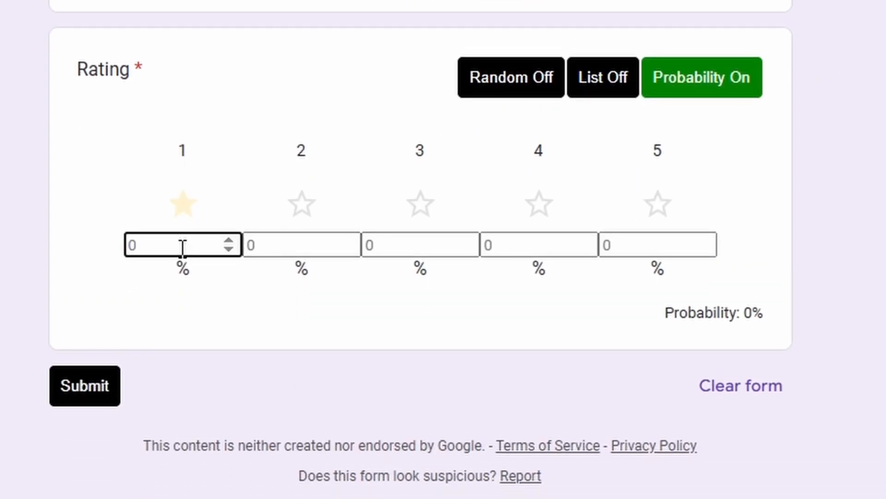
pyautogui.write('5')
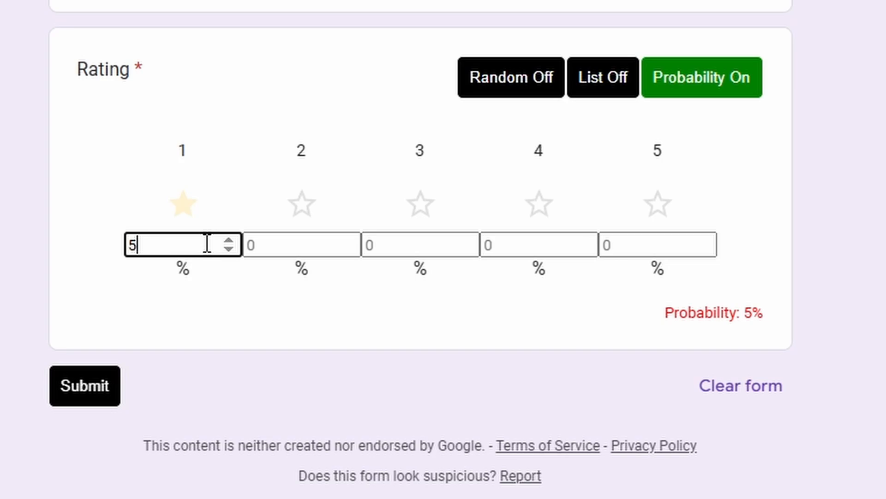
pyautogui.write('33')
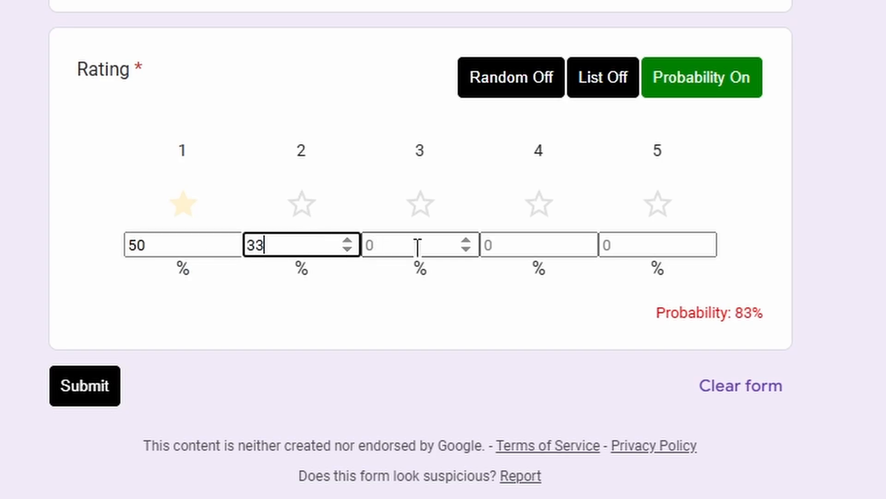
pyautogui.write('22')
pyautogui.click(182, 245)
pyautogui.write('46')
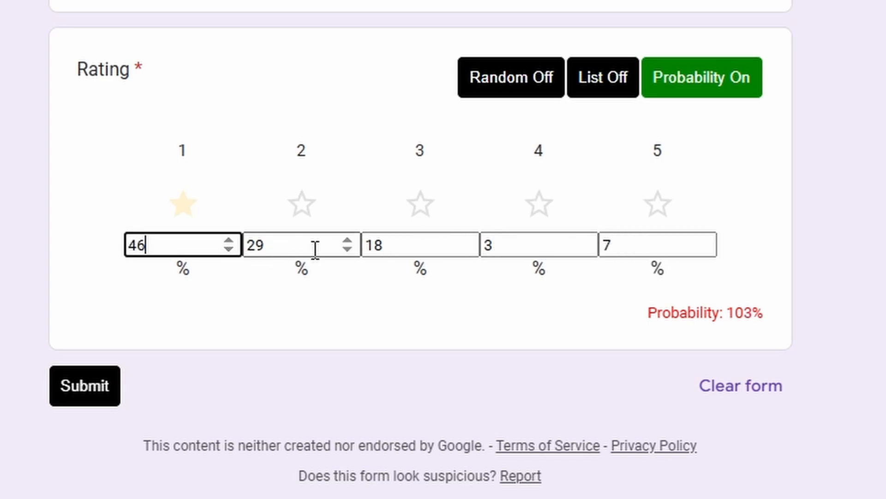
pyautogui.write('26')
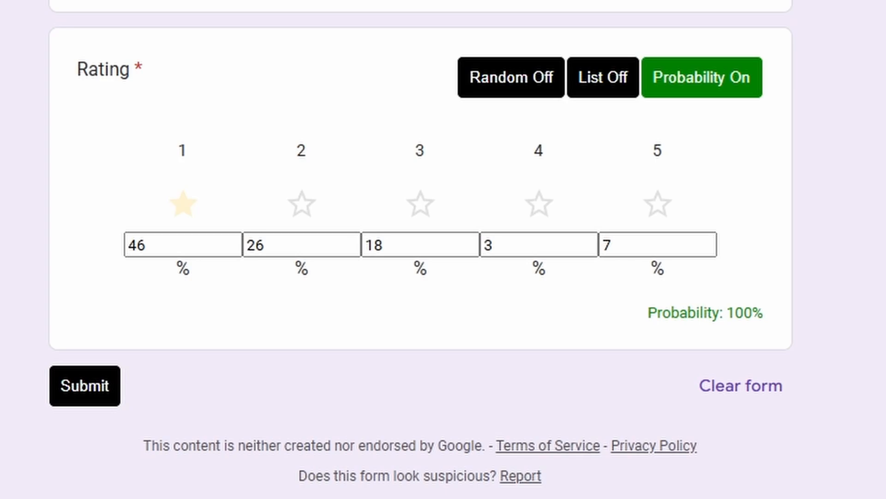
# Start automatic submission and confirm sending the form 200 times.
pyautogui.scroll(3)
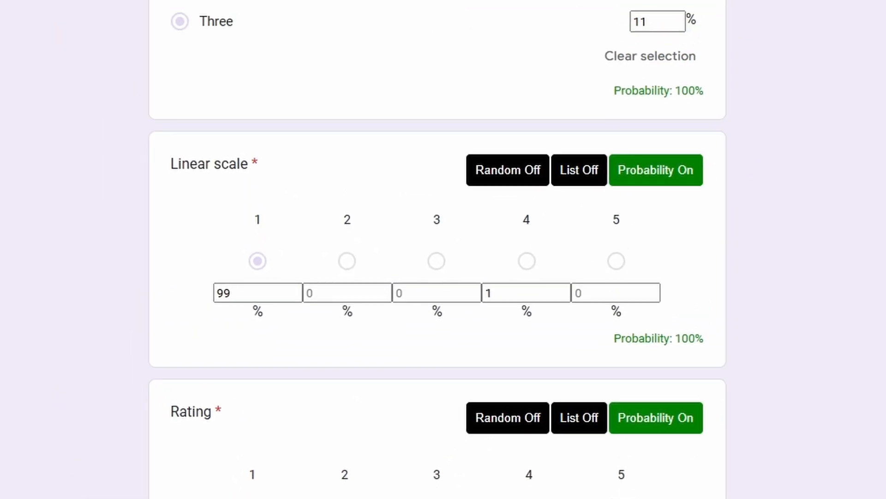
pyautogui.click(452, 47)
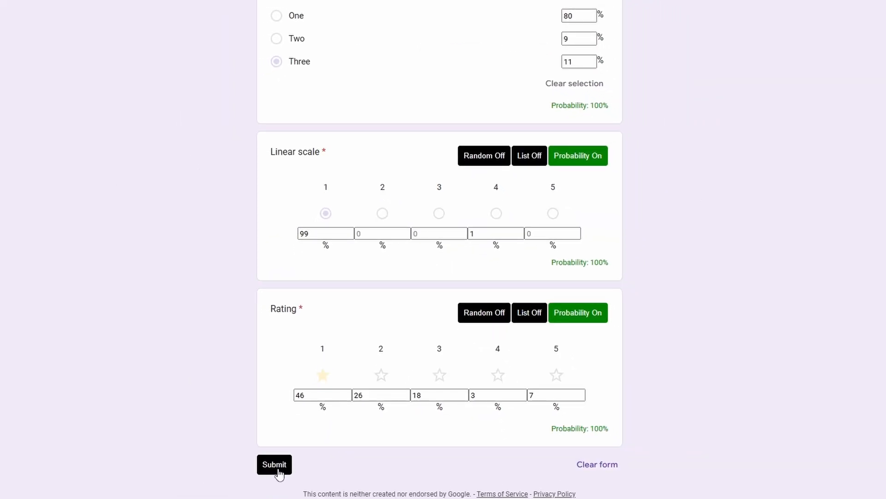
pyautogui.click(275, 465)
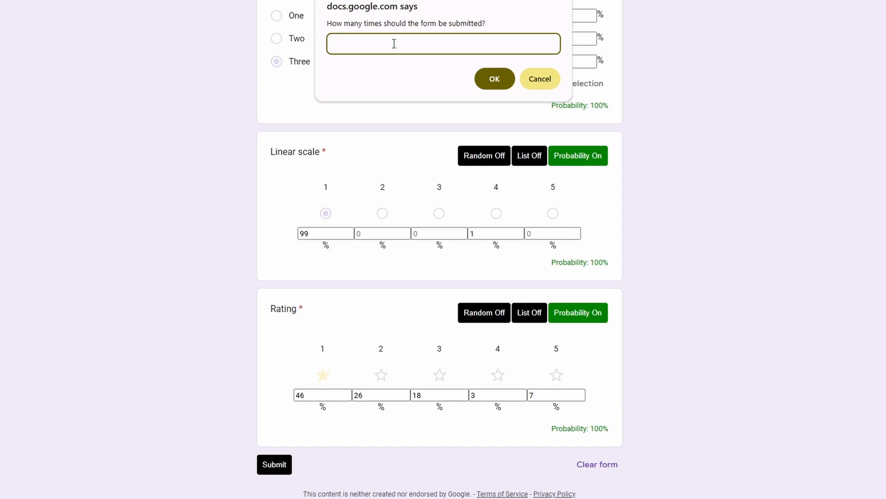
pyautogui.write('200')
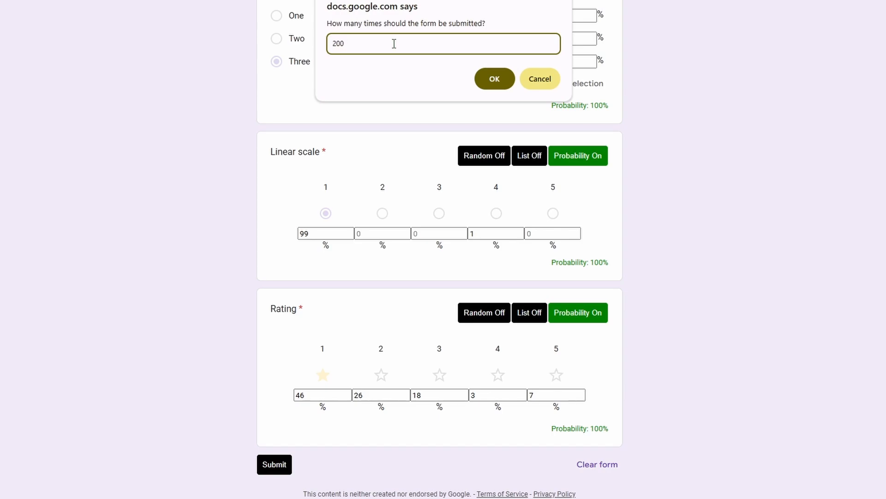
pyautogui.click(494, 79)
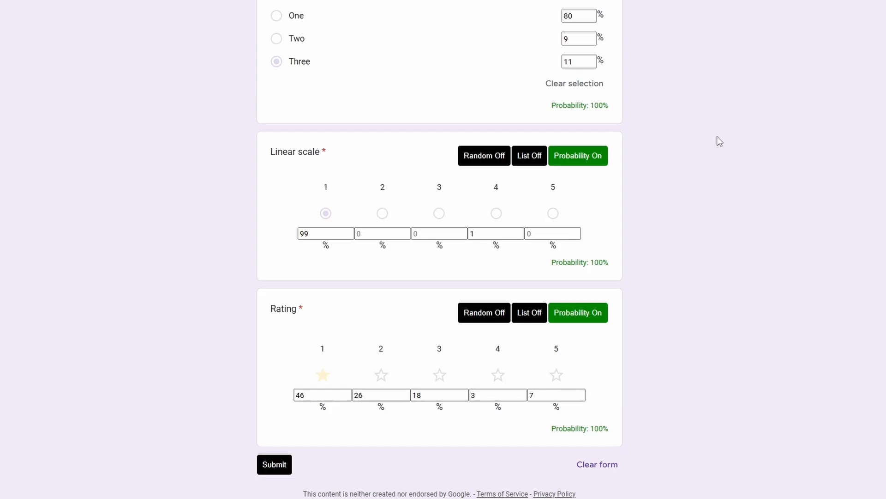
# Let Borang keep sending submissions toward 200 / 200.
pyautogui.click(274, 464)
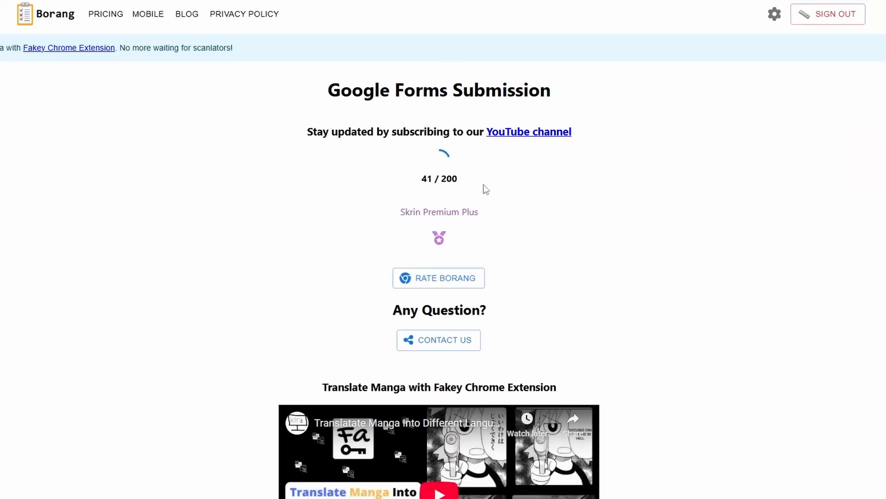
pyautogui.moveTo(600, 205)
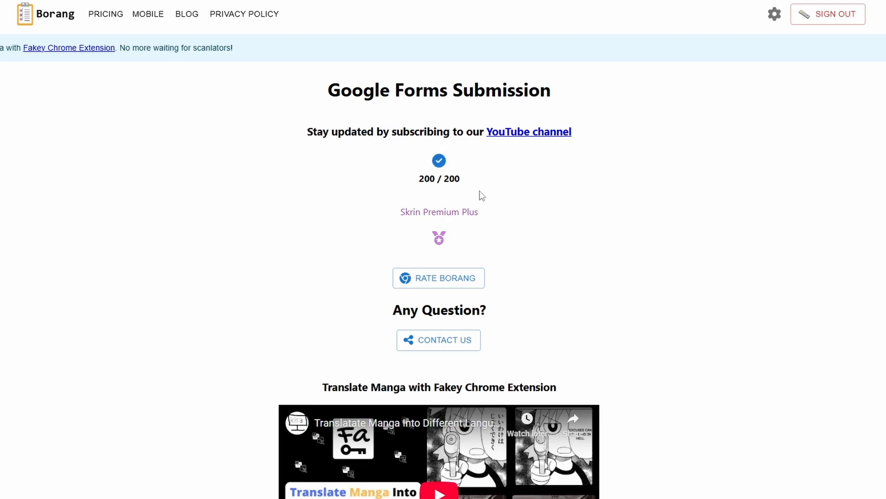
pyautogui.moveTo(567, 192)
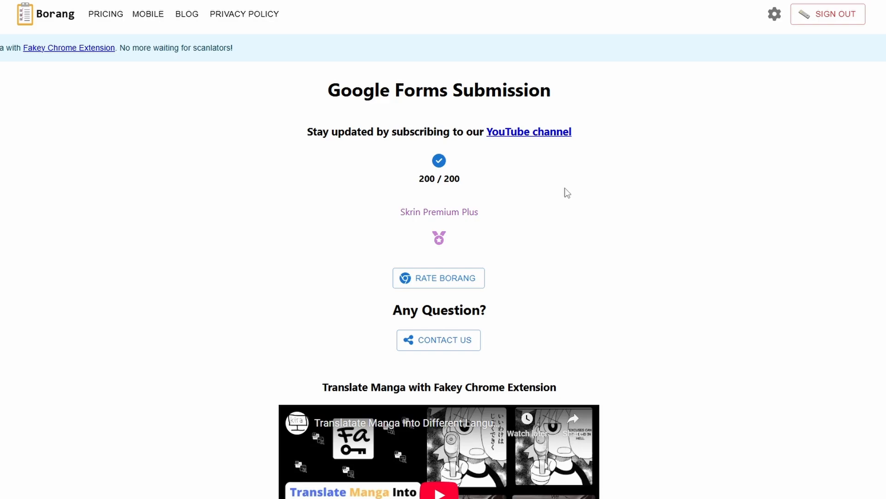
pyautogui.moveTo(582, 195)
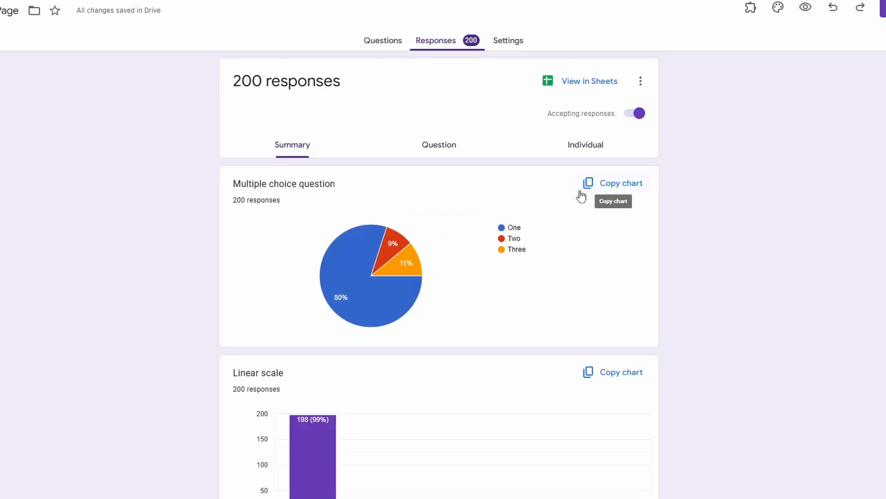
pyautogui.moveTo(365, 101)
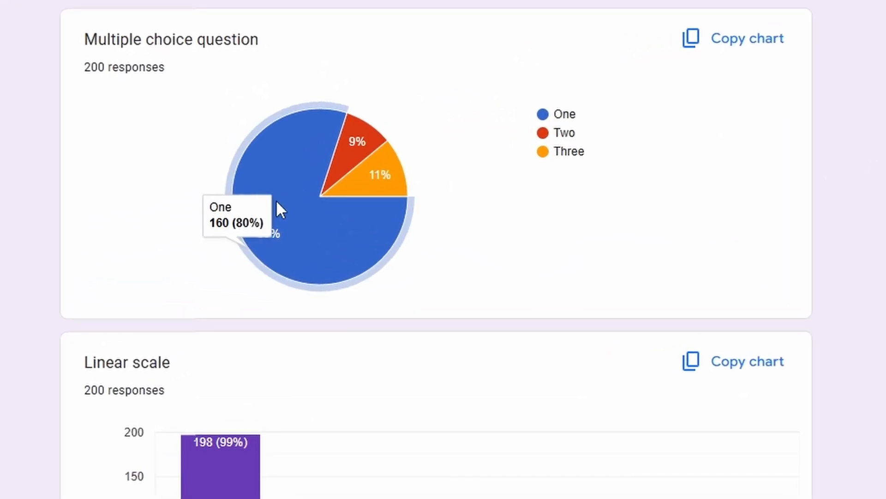
pyautogui.moveTo(882, 237)
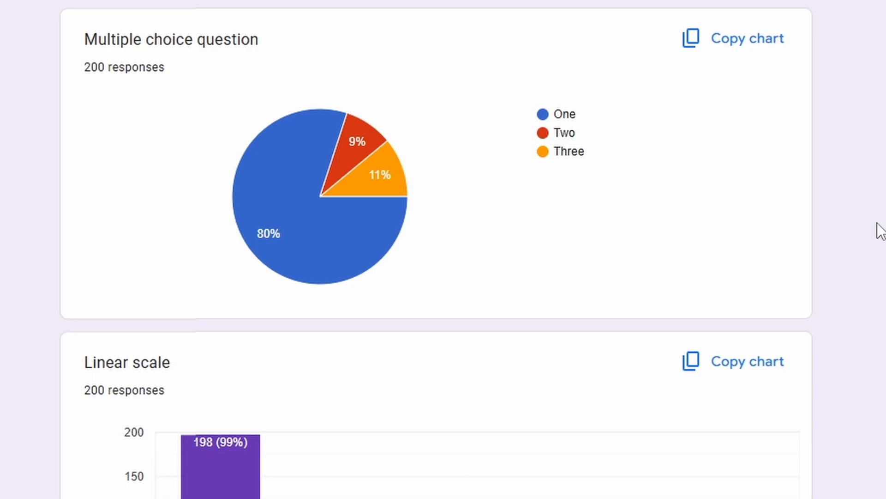
pyautogui.moveTo(333, 237)
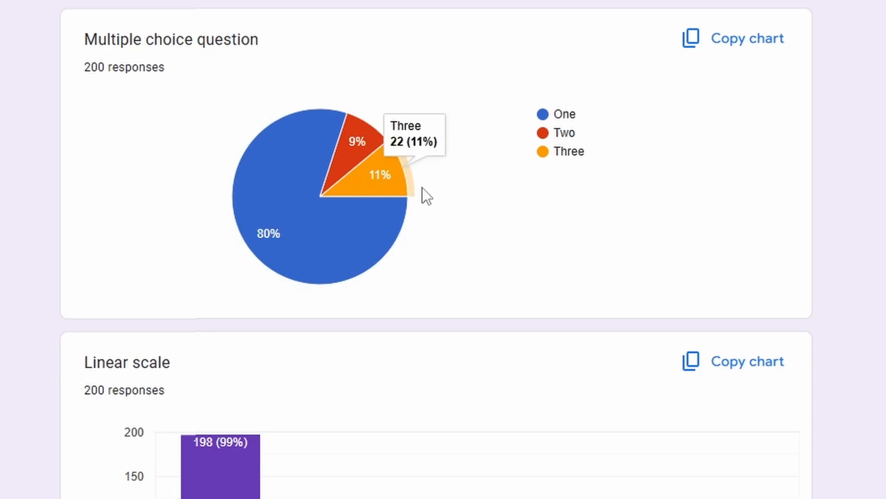
# Scroll through the Multiple choice, Linear scale and Rating response charts.
pyautogui.scroll(-3)
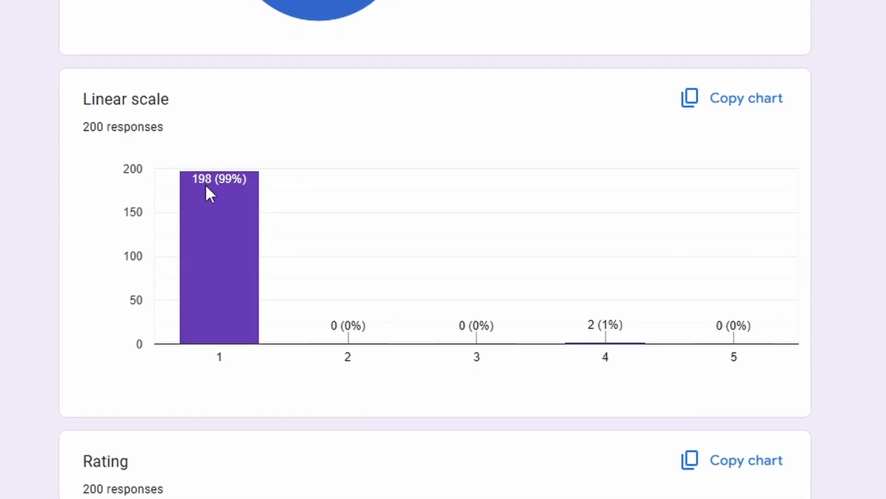
pyautogui.moveTo(622, 357)
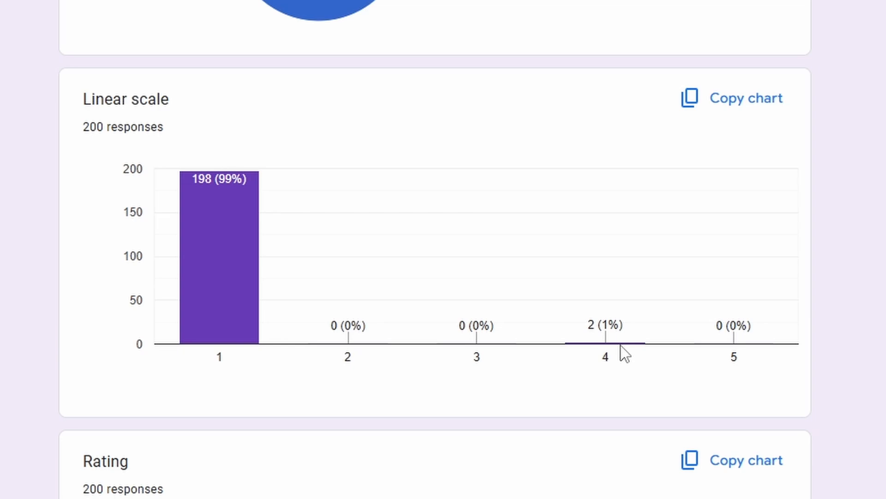
pyautogui.moveTo(620, 351)
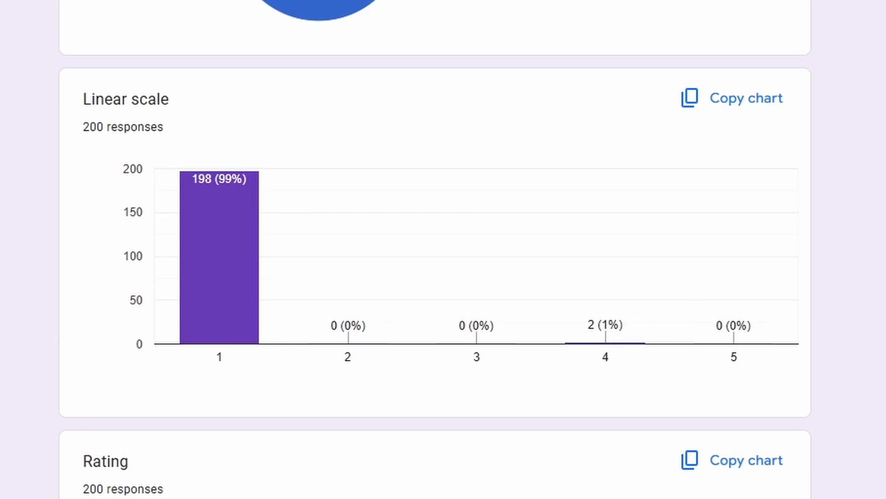
pyautogui.scroll(-3)
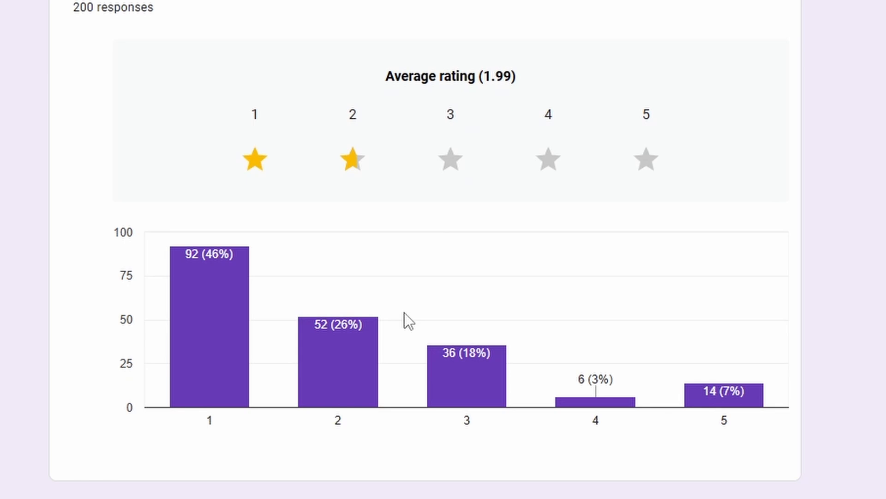